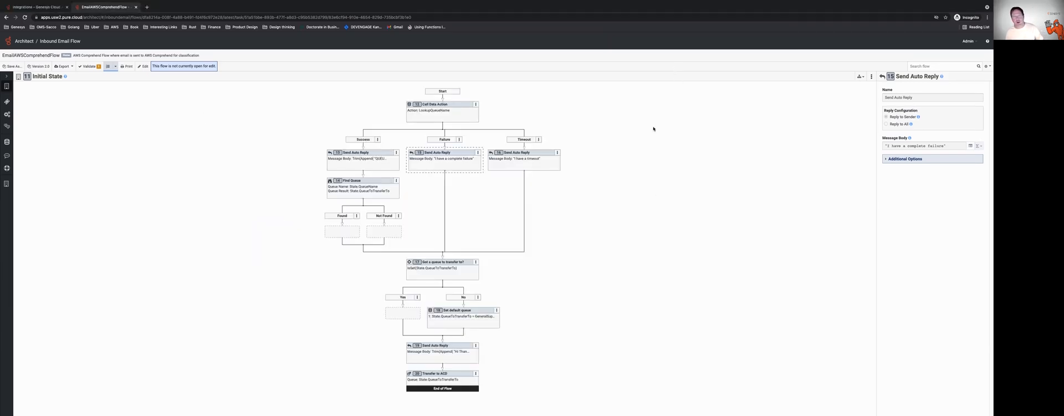
pyautogui.moveTo(657, 124)
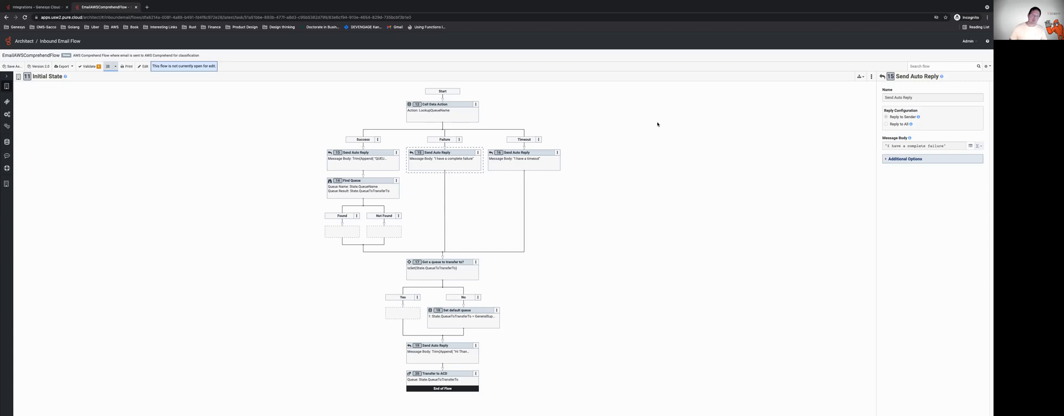
pyautogui.moveTo(615, 140)
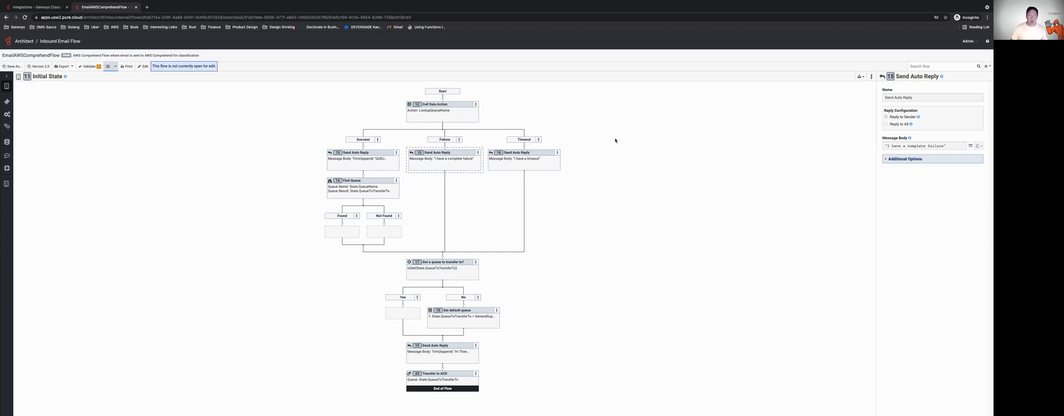
pyautogui.moveTo(550, 99)
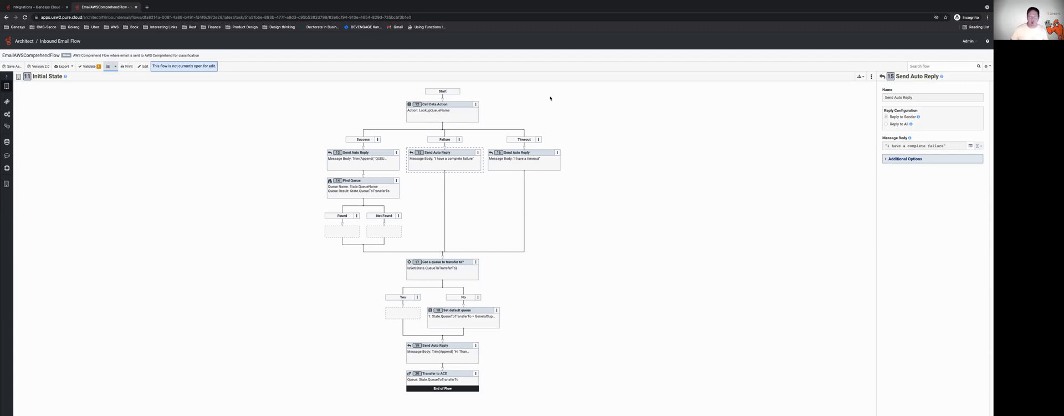
pyautogui.moveTo(556, 109)
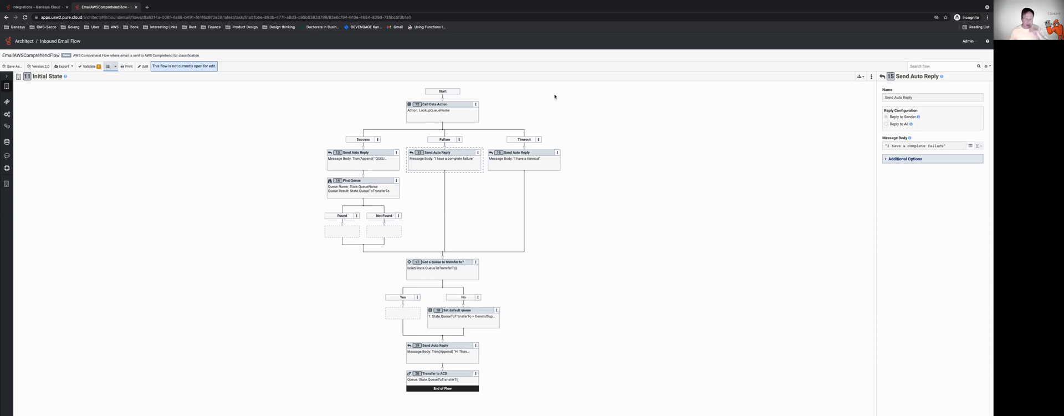
pyautogui.moveTo(606, 128)
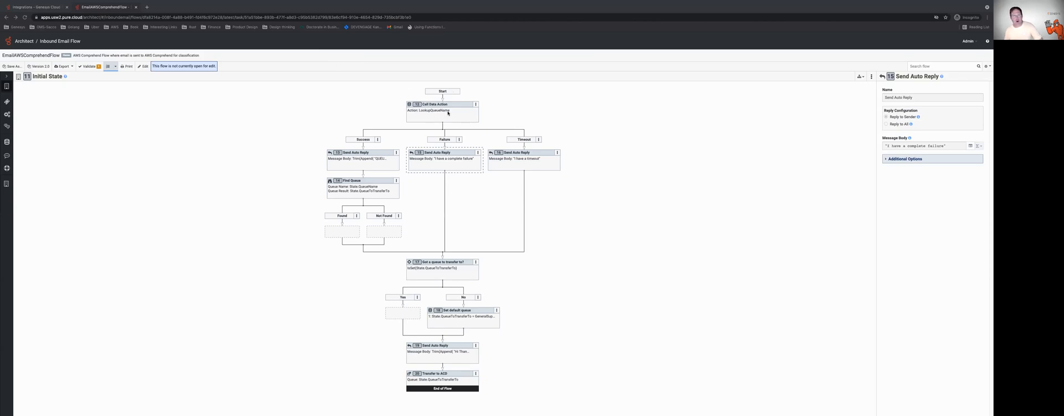
pyautogui.moveTo(634, 113)
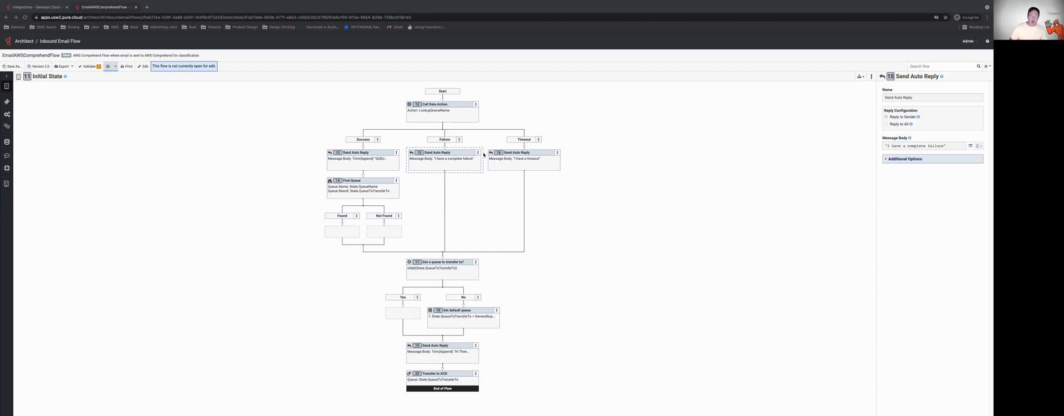
pyautogui.moveTo(465, 185)
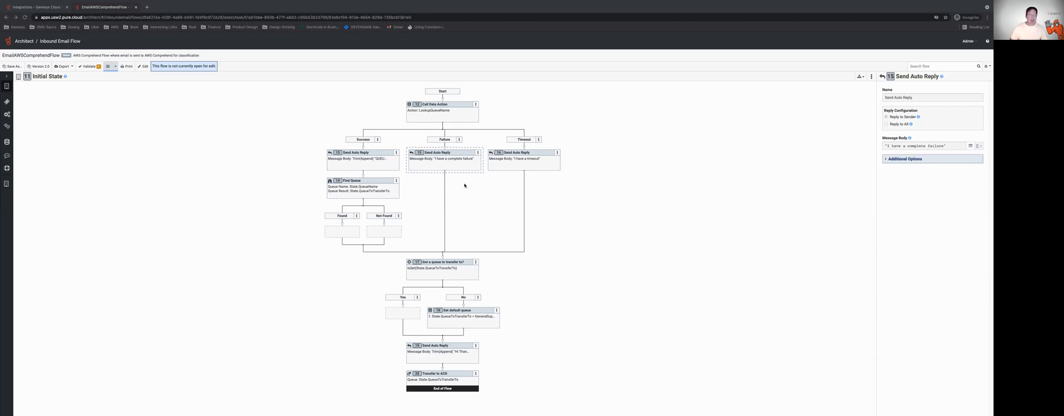
pyautogui.moveTo(492, 187)
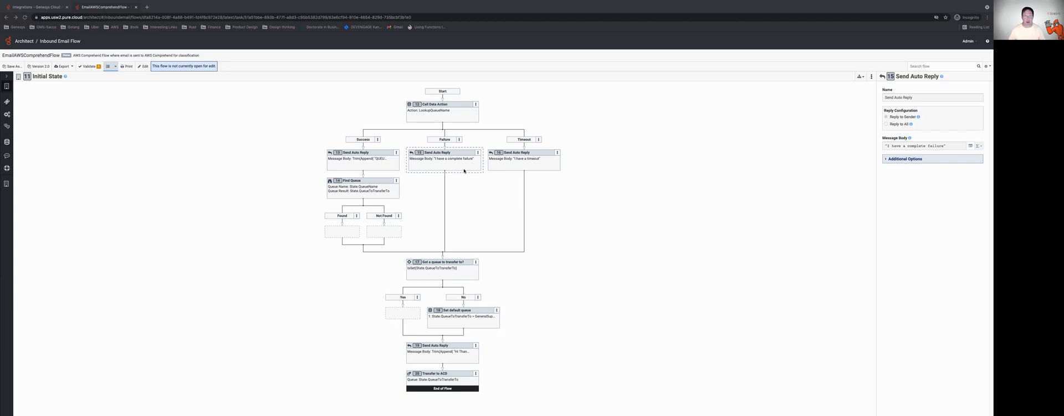
pyautogui.moveTo(389, 200)
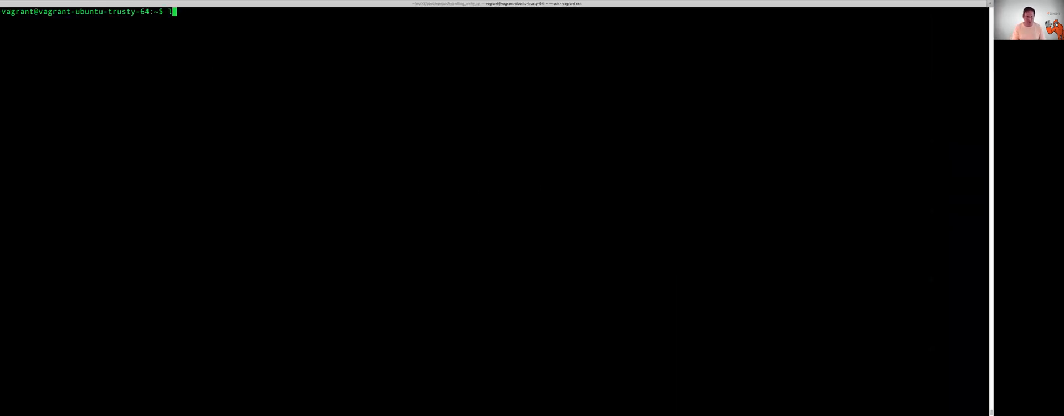
# Step: List the home directory contents with ls -al before entering the archy folder
pyautogui.write('s -al')
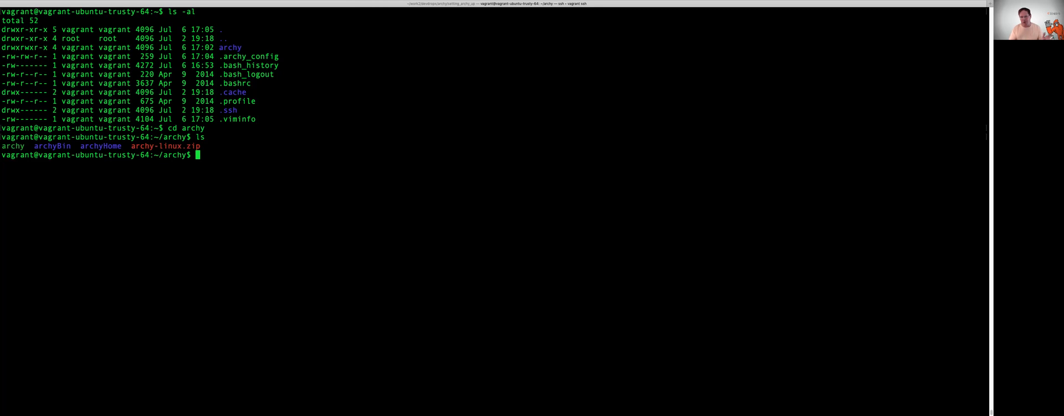
pyautogui.moveTo(472, 152)
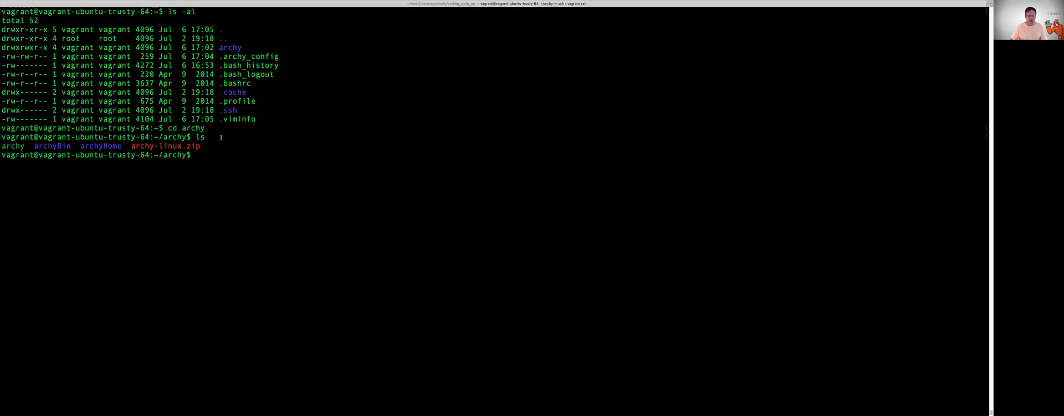
# Step: Run archy export for EmailAwsComprehendFlow as inboundemail with exportType yaml, using the default config
pyautogui.write('archy export --flowName=EmailAwsComprehendFlow --flowType=inboundemail --exportType=yaml')
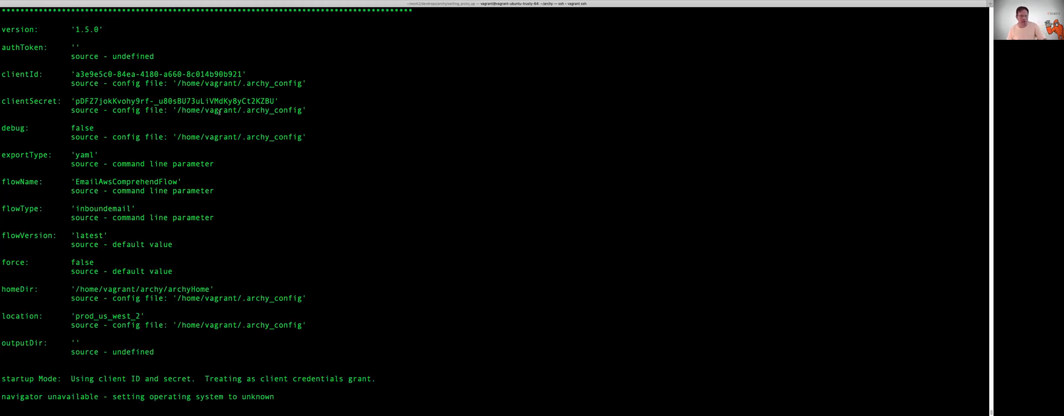
# Step: Scroll to the export summary showing EmailAWSComprehendFlow_v2-0.yaml written with exit code 0
pyautogui.scroll(-3)
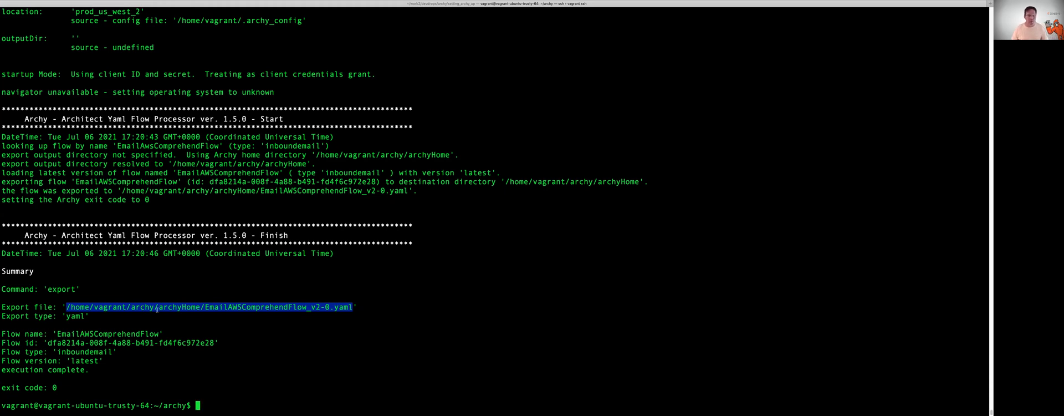
pyautogui.moveTo(168, 315)
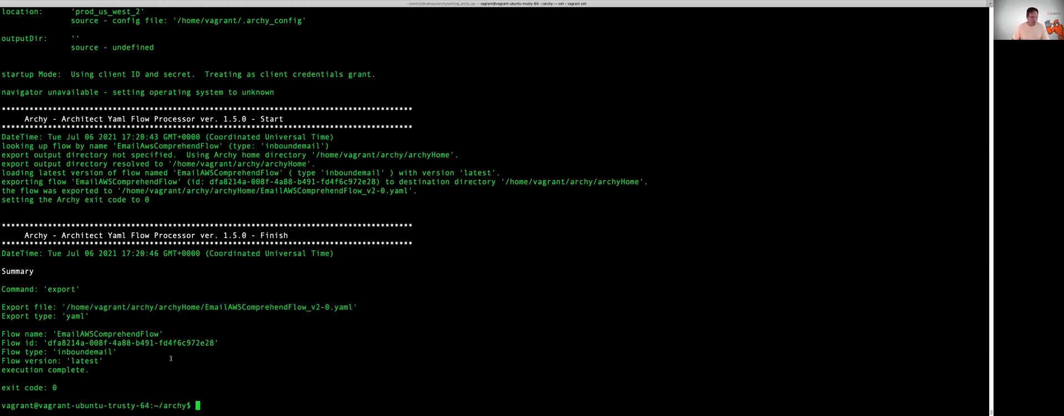
pyautogui.moveTo(129, 358)
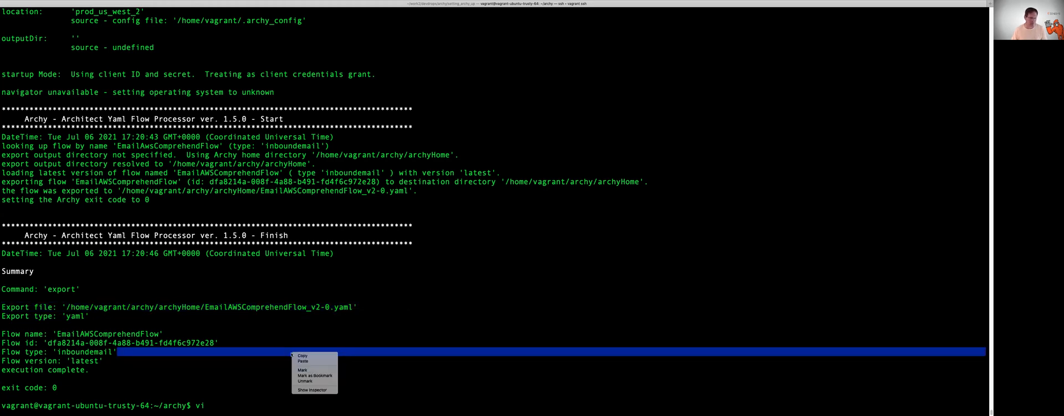
pyautogui.write('/home/vagrant/archy/archyHome/EmailAWSComprehendFlow_v2-0.yaml')
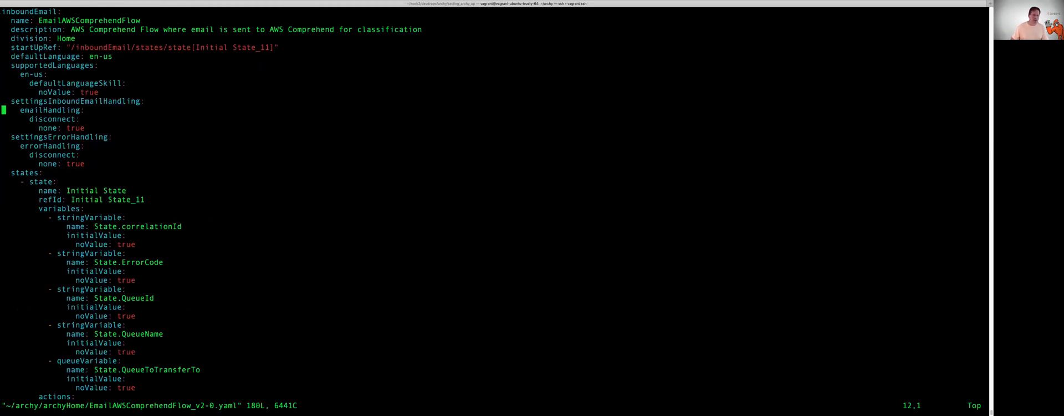
pyautogui.scroll(-3)
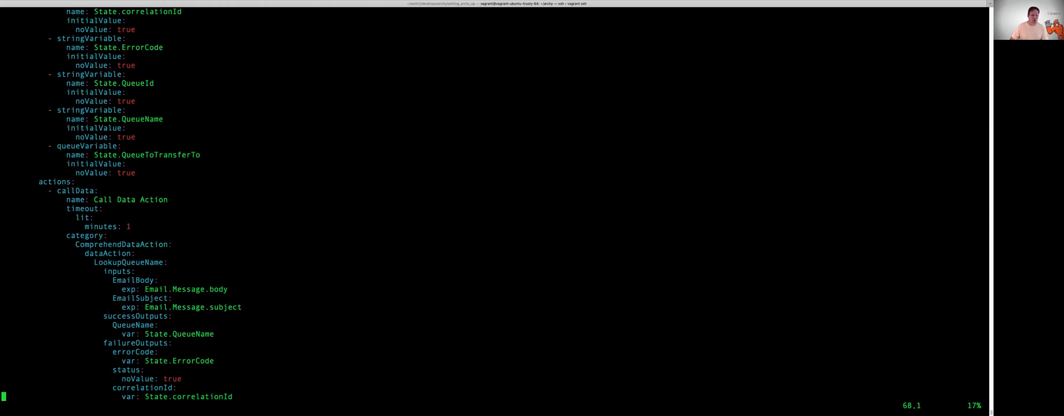
pyautogui.scroll(-3)
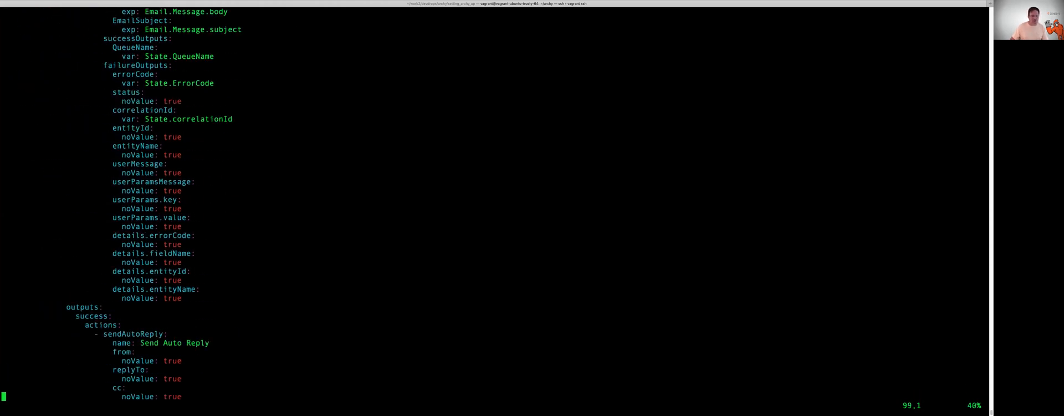
pyautogui.scroll(-3)
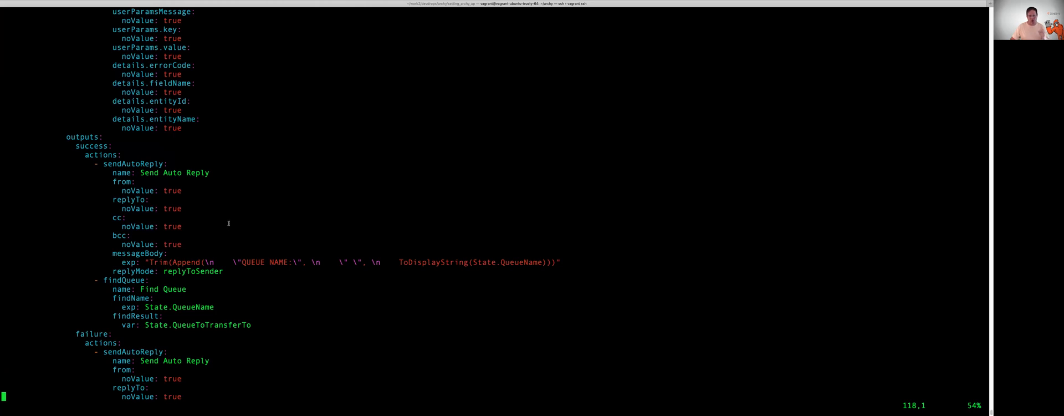
pyautogui.moveTo(227, 234)
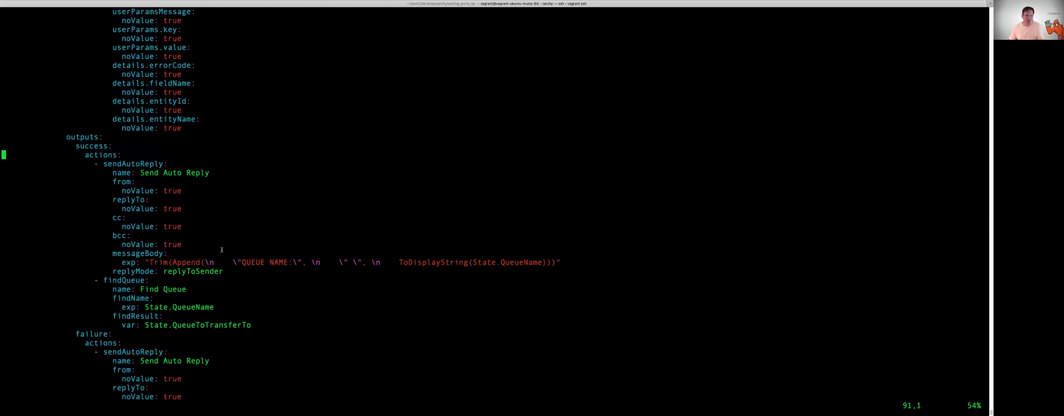
pyautogui.moveTo(156, 279)
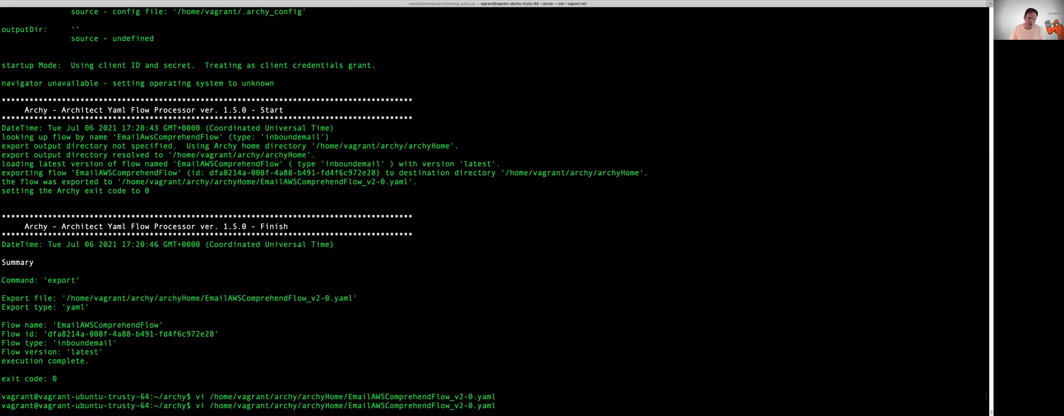
pyautogui.write('cd archy')
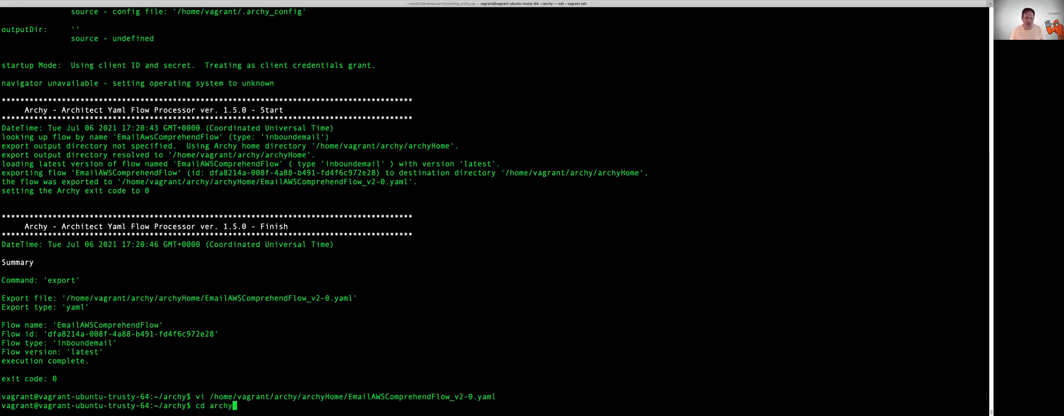
pyautogui.write('vi .archy_config')
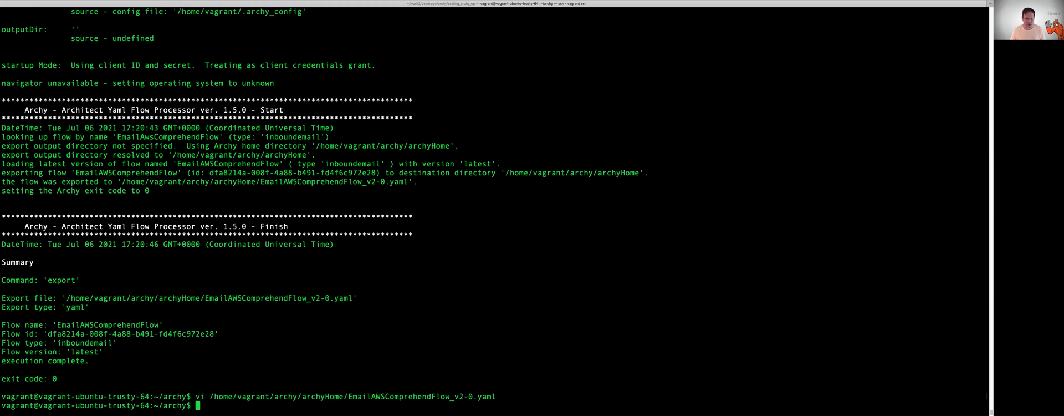
pyautogui.write('cd archy')
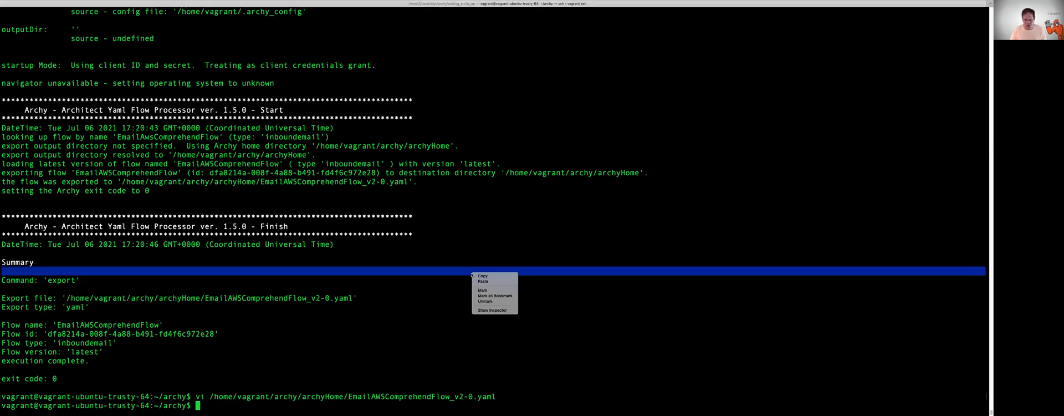
pyautogui.moveTo(482, 282)
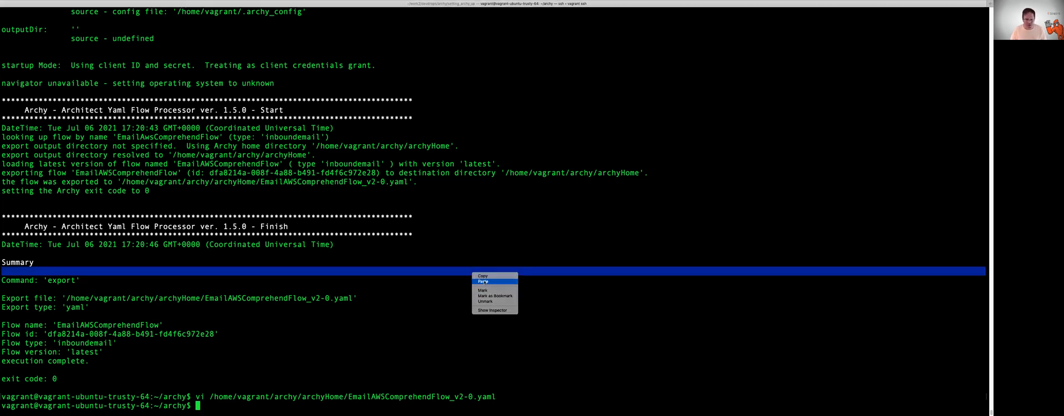
# Step: Re-export the flow into /home/vagrant/archy and confirm EmailAWSComprehendFlow_v2-0.yaml in the ls -al listing
pyautogui.click(484, 282)
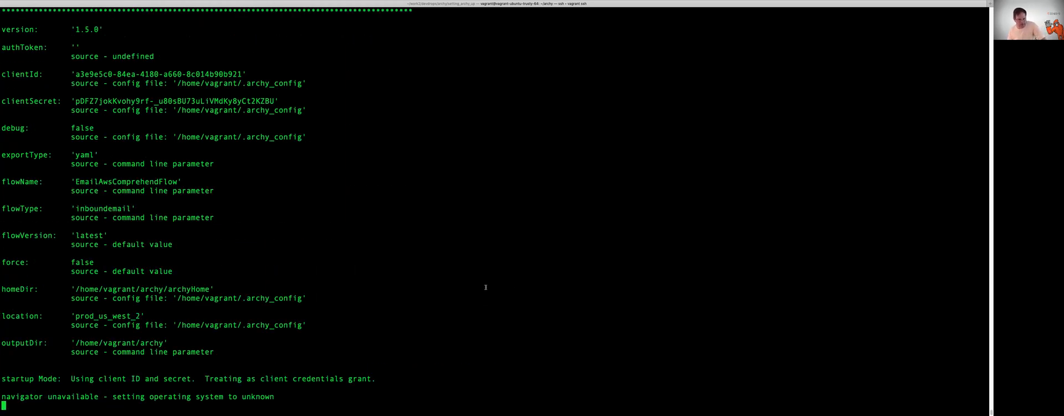
pyautogui.scroll(-3)
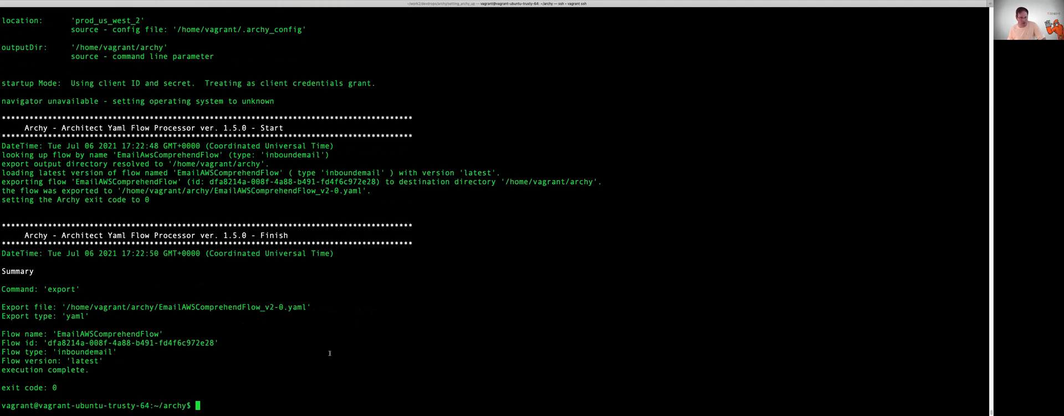
pyautogui.moveTo(402, 291)
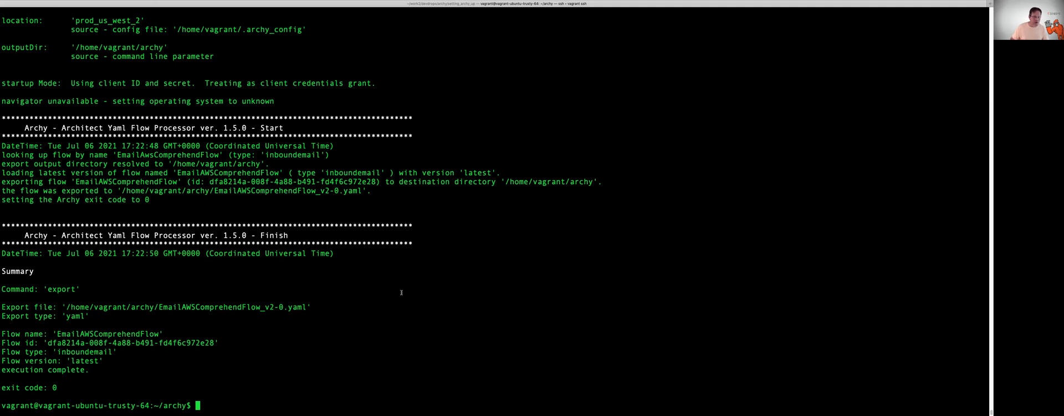
pyautogui.write('ls -al')
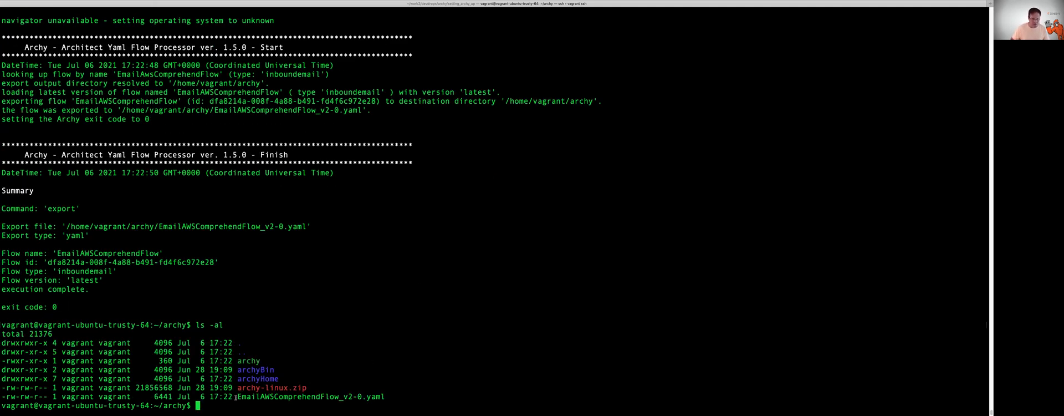
pyautogui.doubleClick(246, 396)
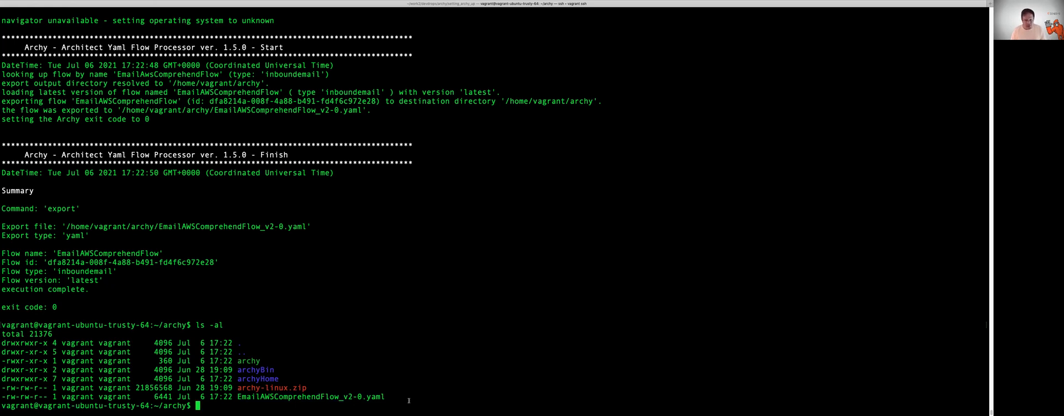
# Step: Start another archy export of EmailAwsComprehendFlow as inboundemail to yaml
pyautogui.write('archy export --flowName=EmailAwsComprehendFlow --flowType=inboundemail --exportType=yaml --outputDir=.')
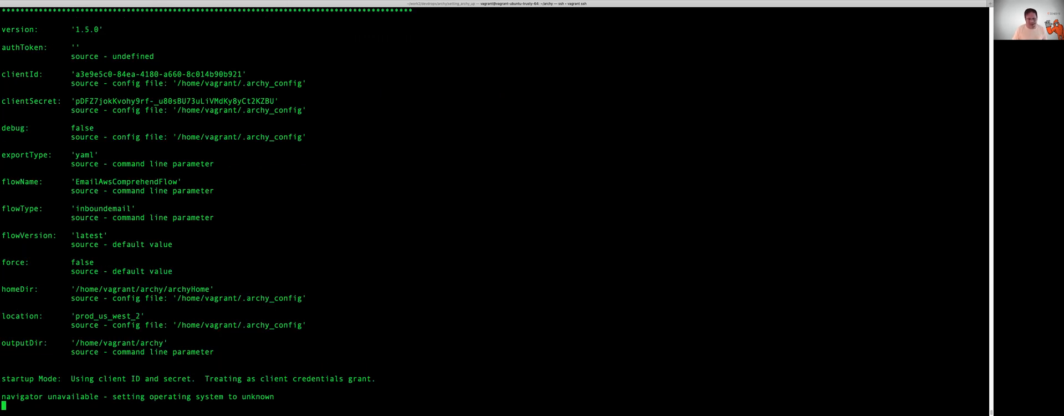
# Step: Scroll through the export output that fails because the YAML file already exists (exit code 109)
pyautogui.scroll(-3)
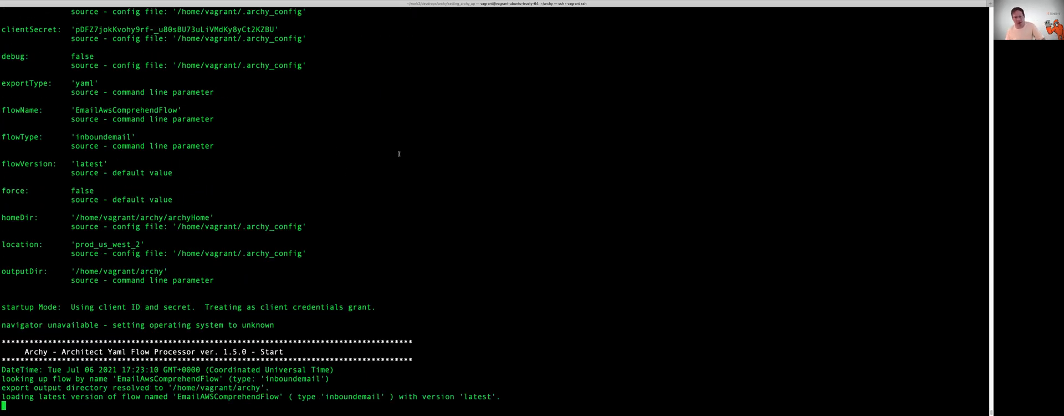
pyautogui.moveTo(333, 17)
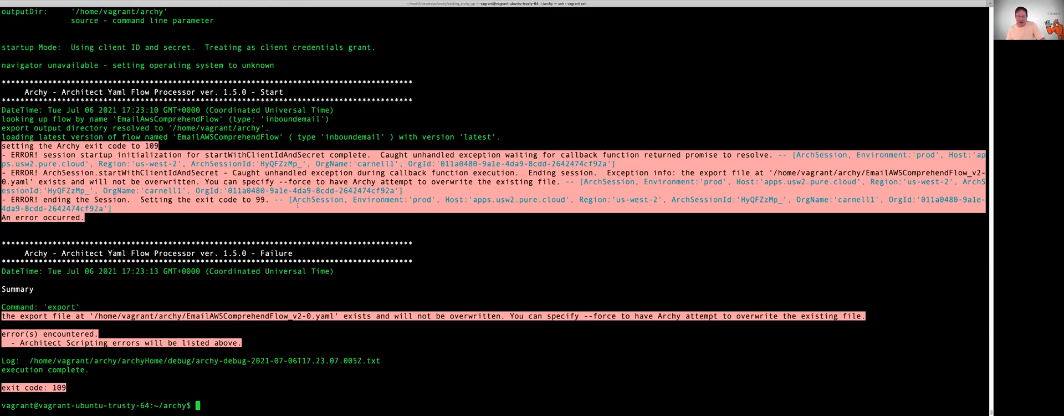
pyautogui.moveTo(472, 254)
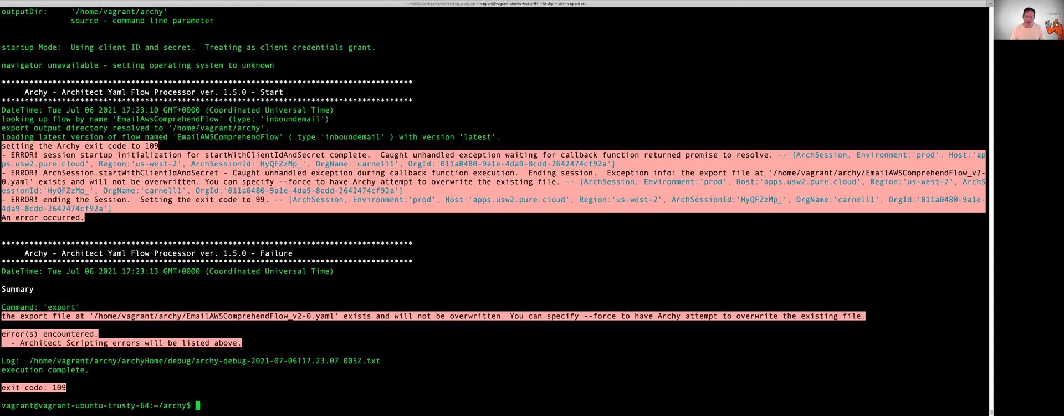
# Step: Re-run archy export with --outputDir=. and --force, overwriting EmailAWSComprehendFlow_v2-0.yaml with exit code 0
pyautogui.write('archy export --flowName=EmailAwsComprehendFlow --flowType=inboundemail --exportType=yaml --outputDir=. --f')
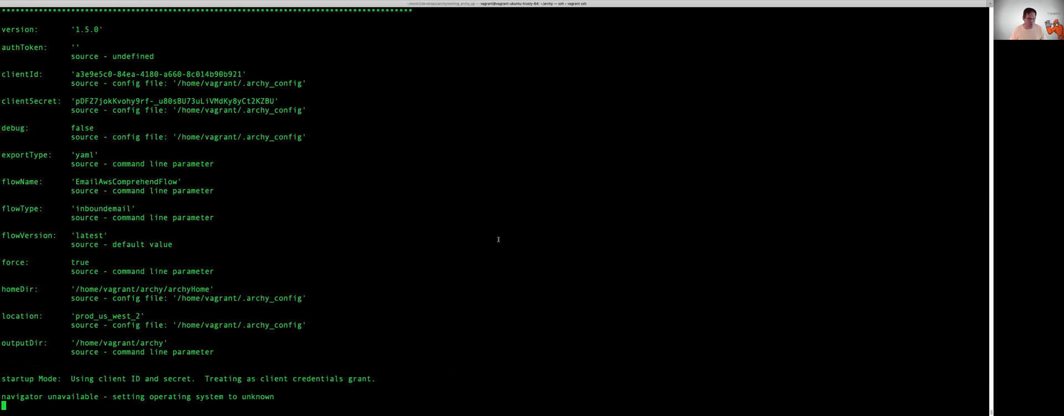
pyautogui.moveTo(476, 258)
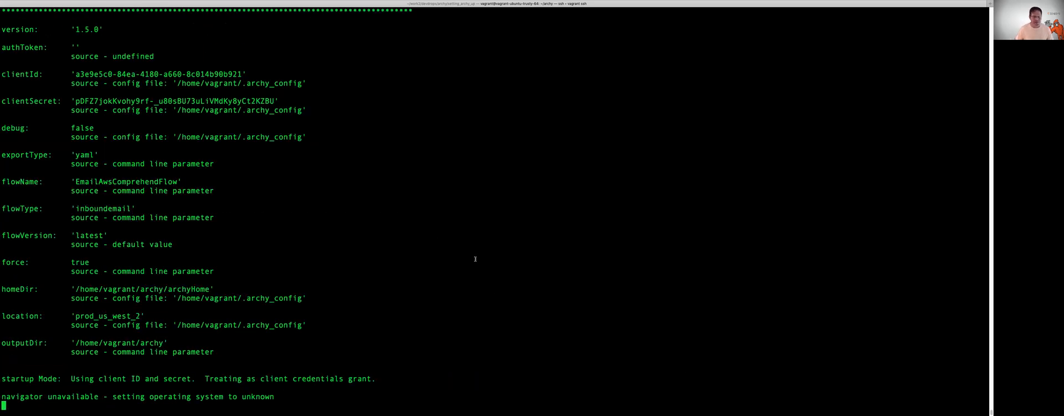
pyautogui.scroll(-3)
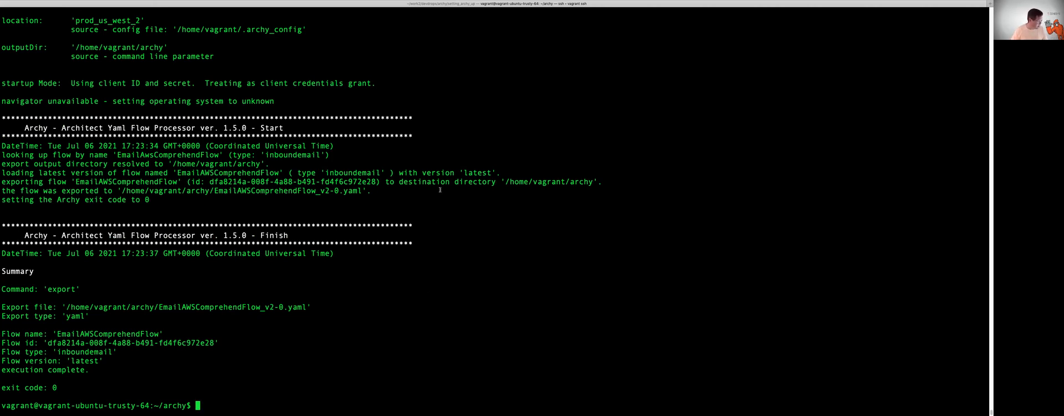
pyautogui.moveTo(534, 251)
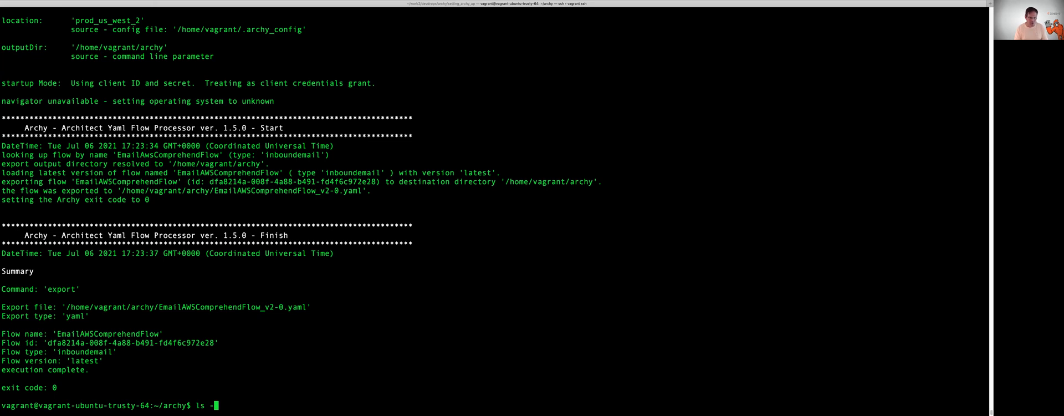
# Step: List ~/.archy_config with ls -al to confirm the default config file exists
pyautogui.write('-al ~')
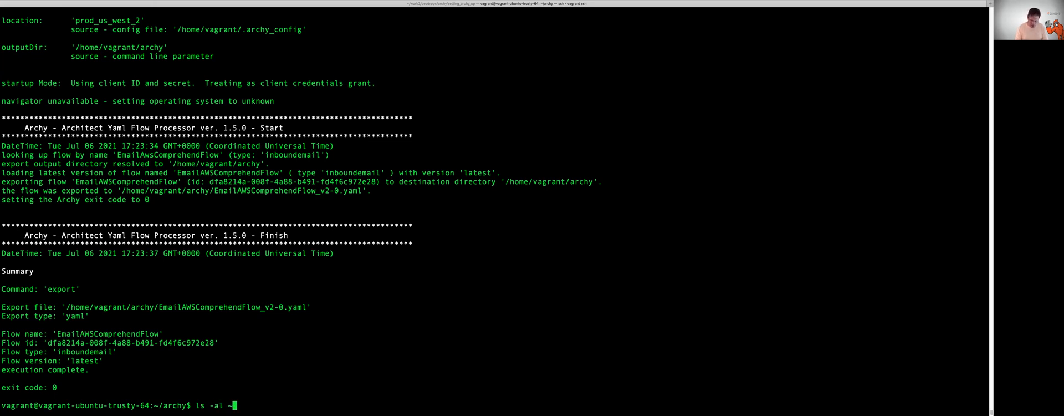
pyautogui.write('/.archy_config')
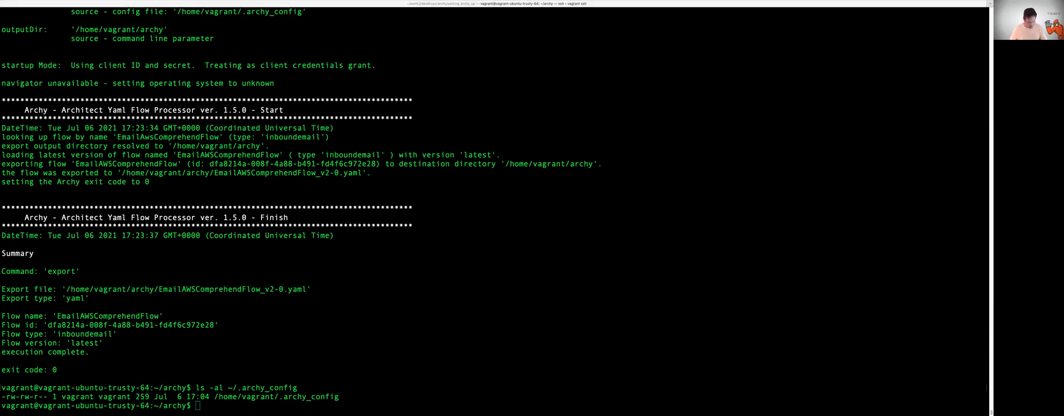
pyautogui.moveTo(149, 215)
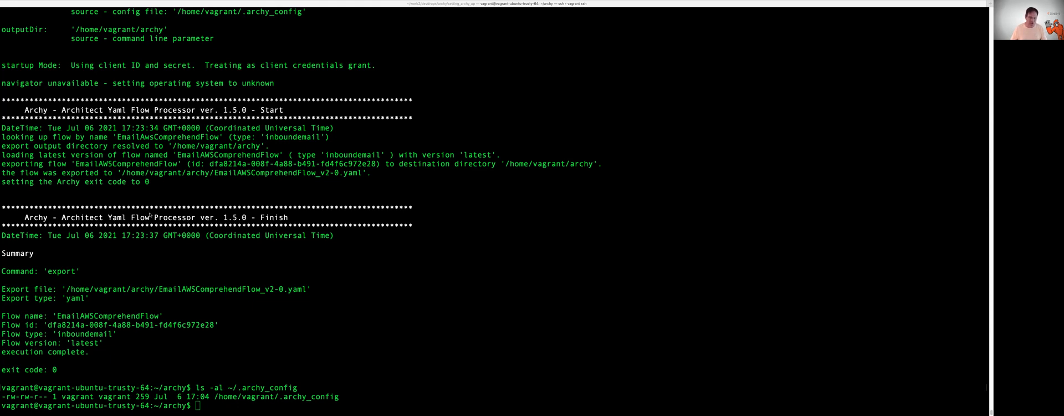
# Step: Enter the vi command to edit myoptions.yml
pyautogui.write('vi')
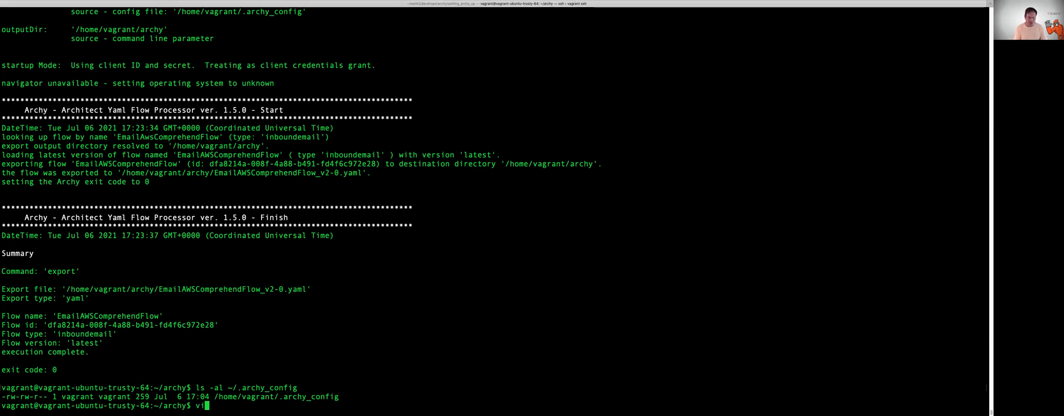
pyautogui.write('optoio')
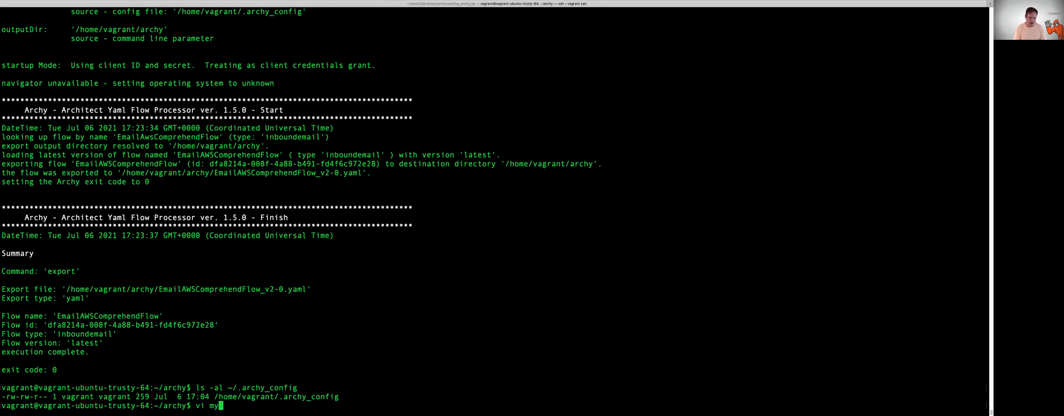
pyautogui.write('options.yml')
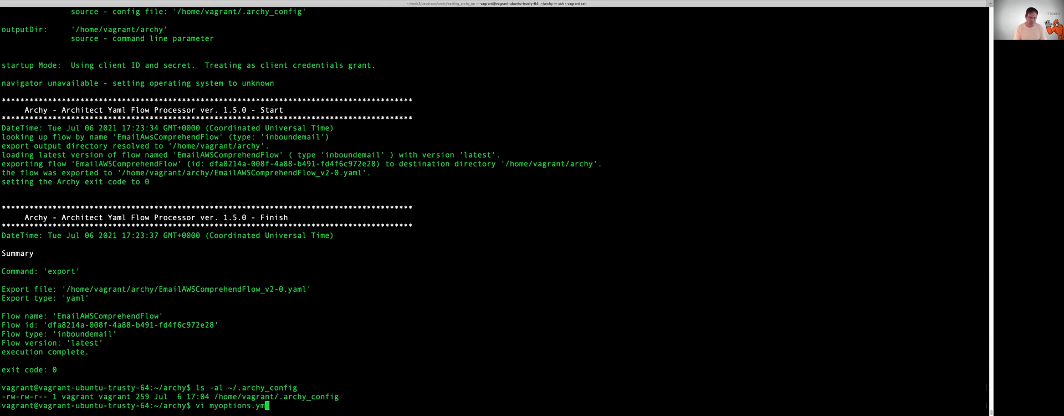
# Step: Set clientId to a3e9e5c0-84ea-4180-a660-8c014b90b921 in the options file
pyautogui.write('l')
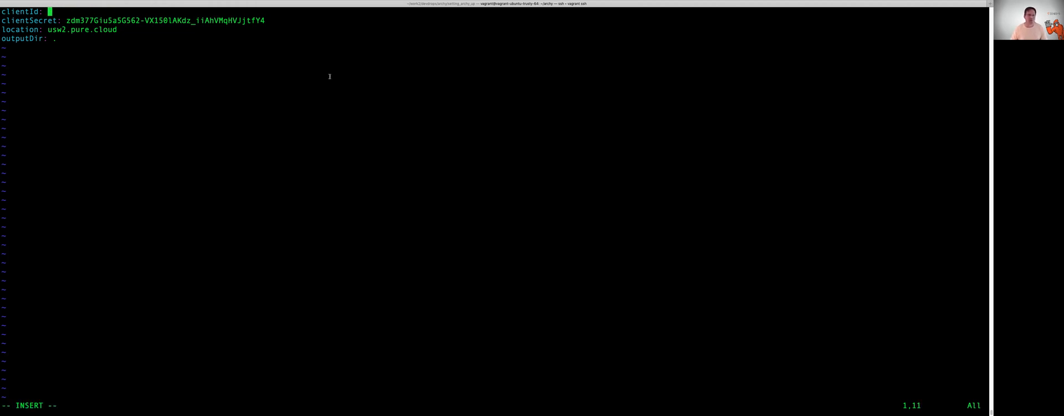
pyautogui.write('a3e9e5c0-84ea-4180-a660-8c014b90b921')
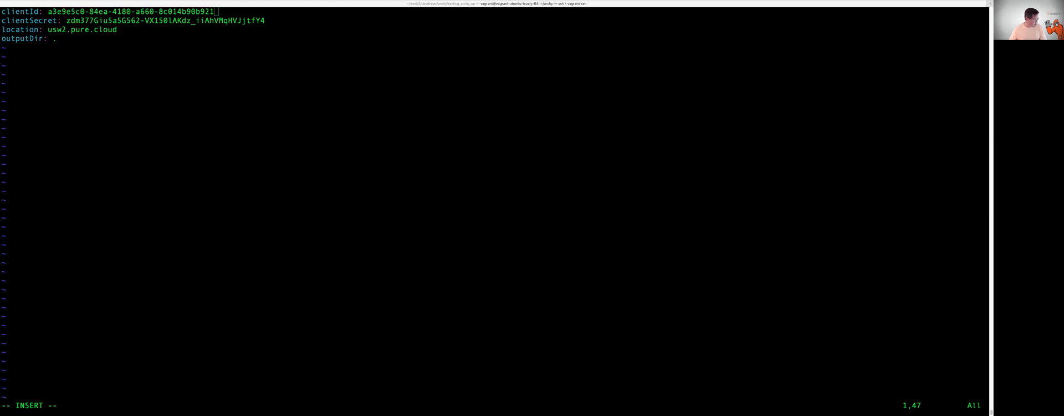
pyautogui.moveTo(192, 36)
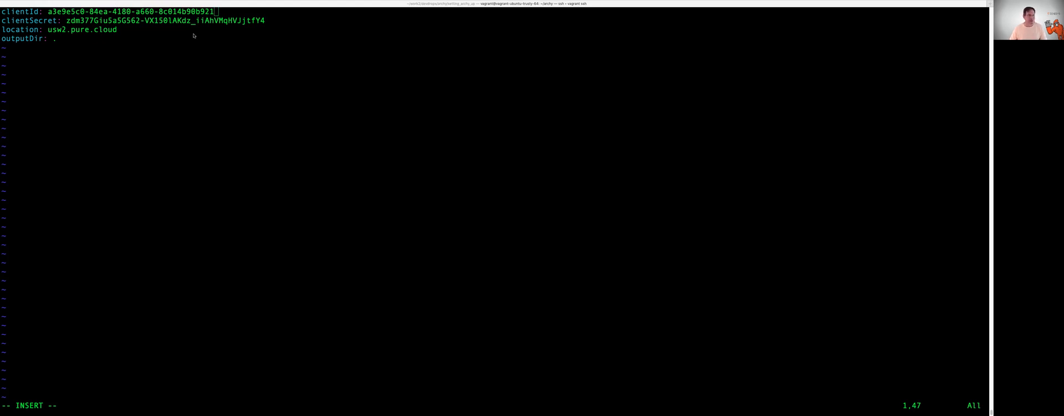
# Step: Replace the clientSecret value by deleting the old one and pasting the new secret
pyautogui.press('Down')
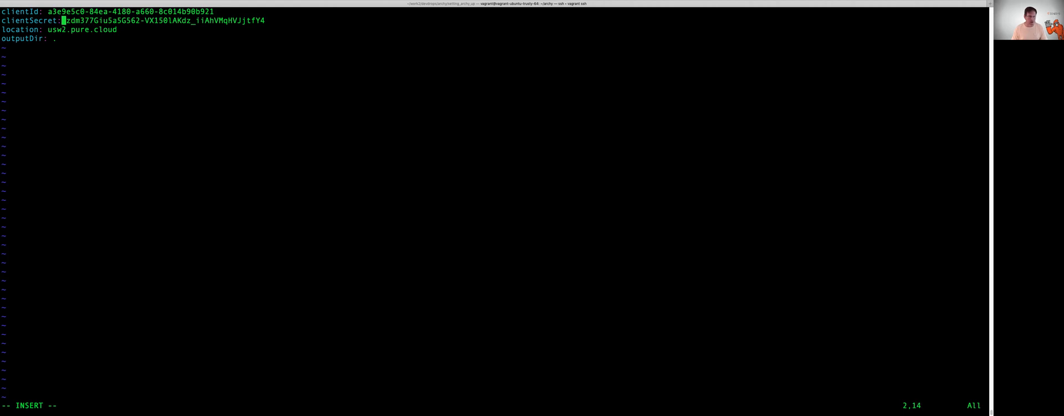
pyautogui.write('x')
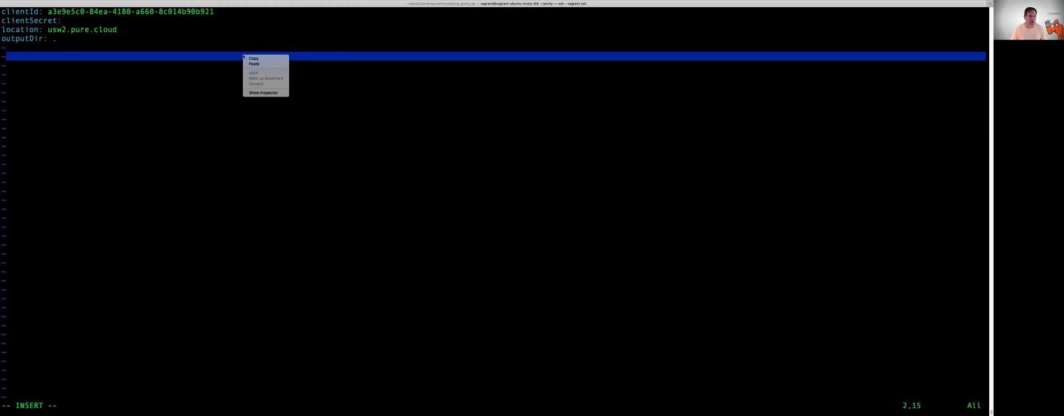
pyautogui.click(253, 63)
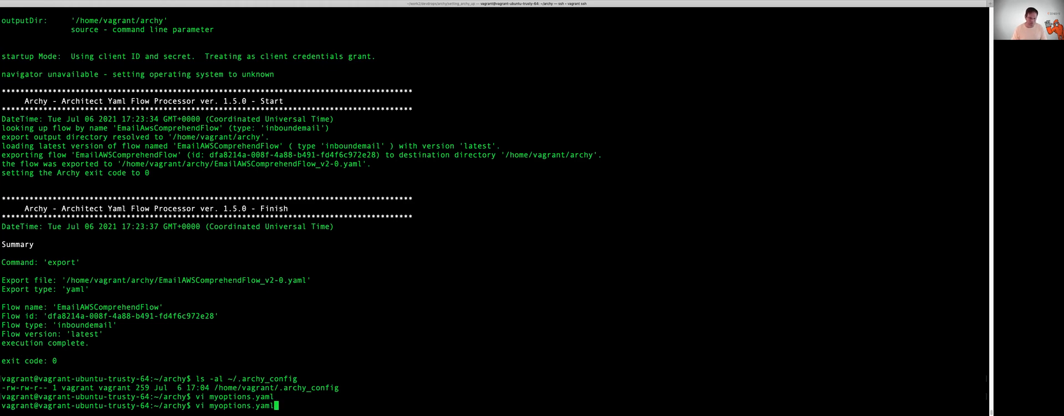
# Step: Run archy export with --outputDir=., --force and --optionsFile=myoptions.yaml, finishing with exit code 0
pyautogui.write('archy export --flowName=EmailAwsComprehendFlow --flowType=inboundemail --exportType=yaml --outputDir=. --force --')
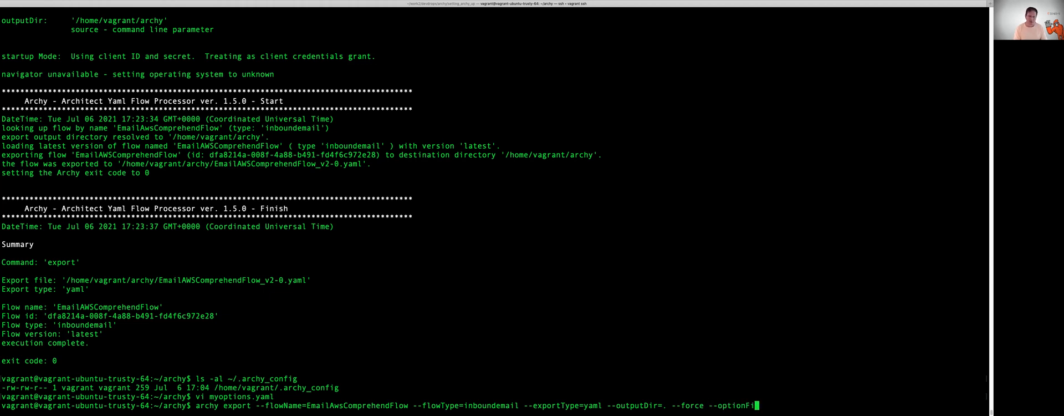
pyautogui.write('e')
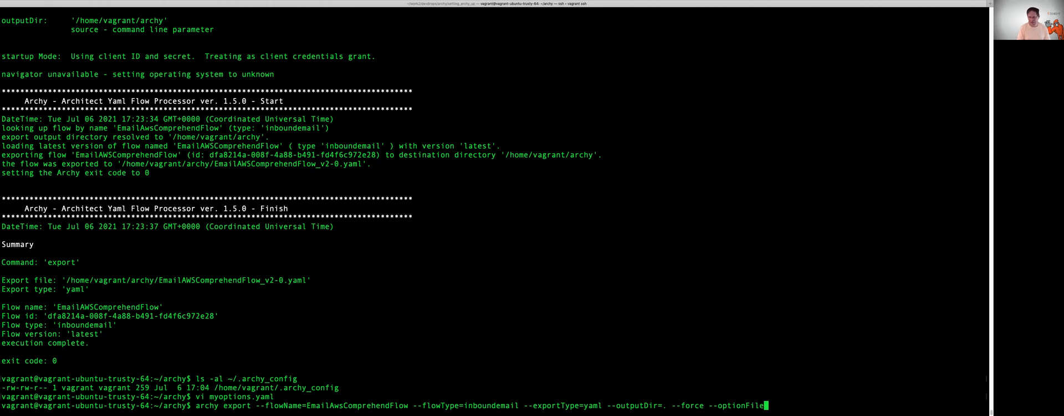
pyautogui.write('=')
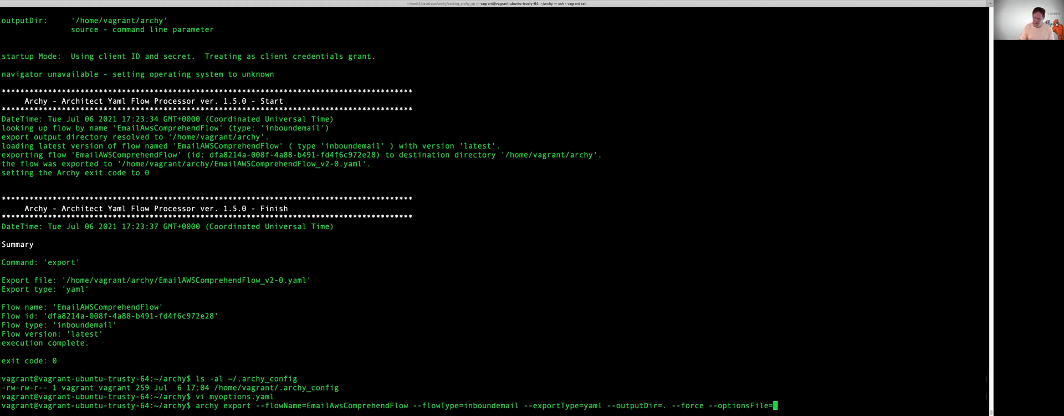
pyautogui.write('mu')
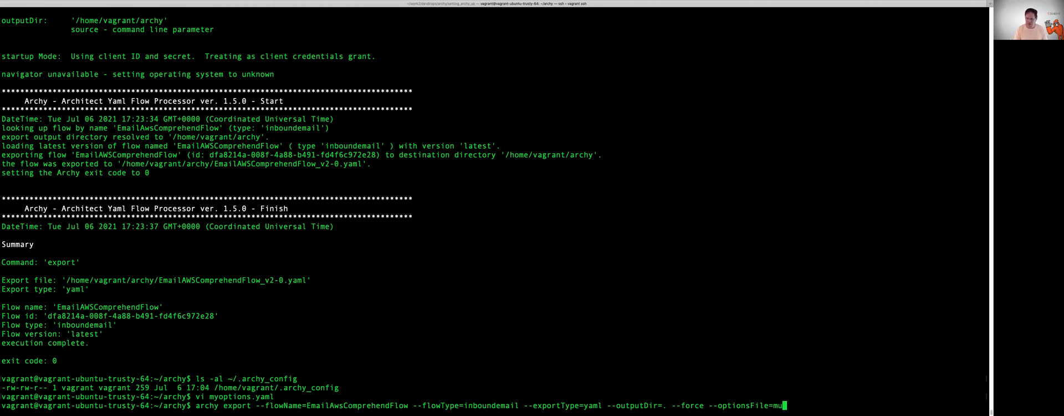
pyautogui.write('yoptions.')
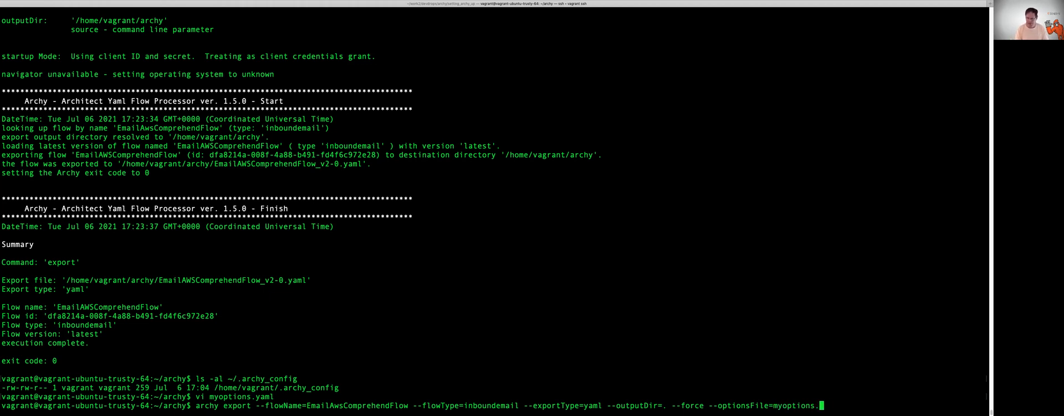
pyautogui.press('Return')
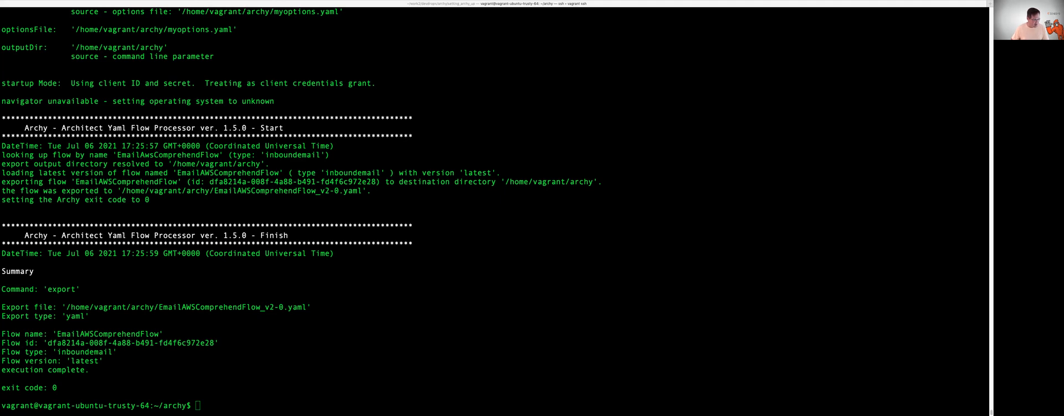
pyautogui.moveTo(397, 231)
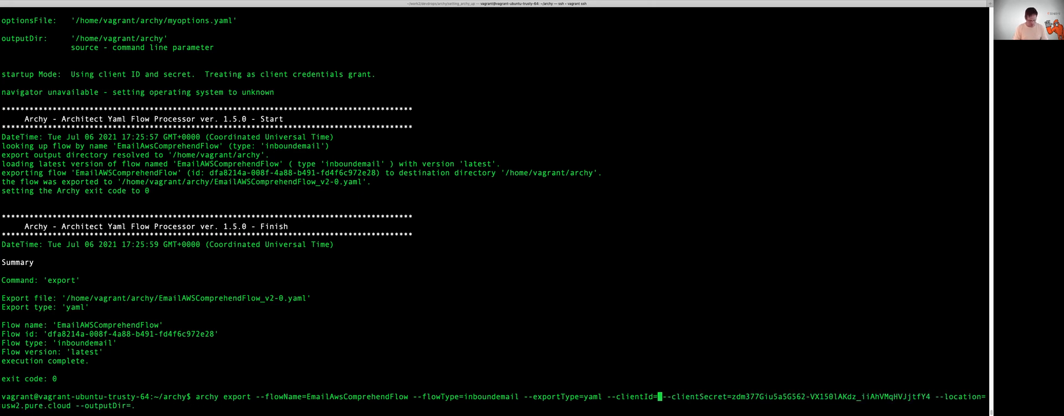
# Step: Run archy export with --clientId a3e9e5c0-84ea-4180-a660-8c014b90b921, --clientSecret and --location=usw2.pure.cloud, exit code 0
pyautogui.write('a3e9e5c0-84ea-4180-a660-8c014b90b921')
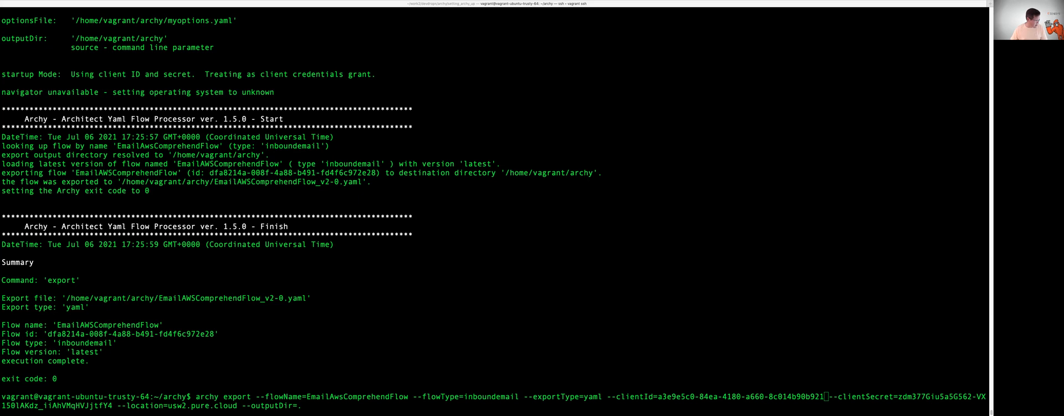
pyautogui.moveTo(355, 228)
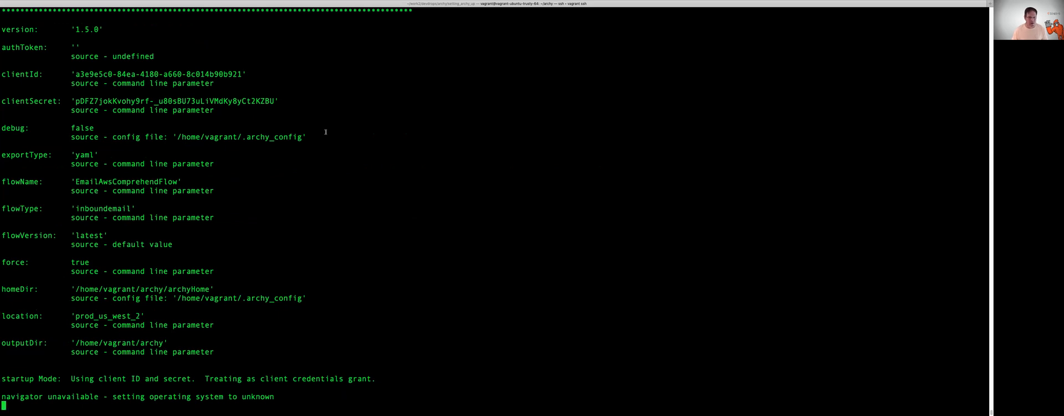
pyautogui.scroll(-3)
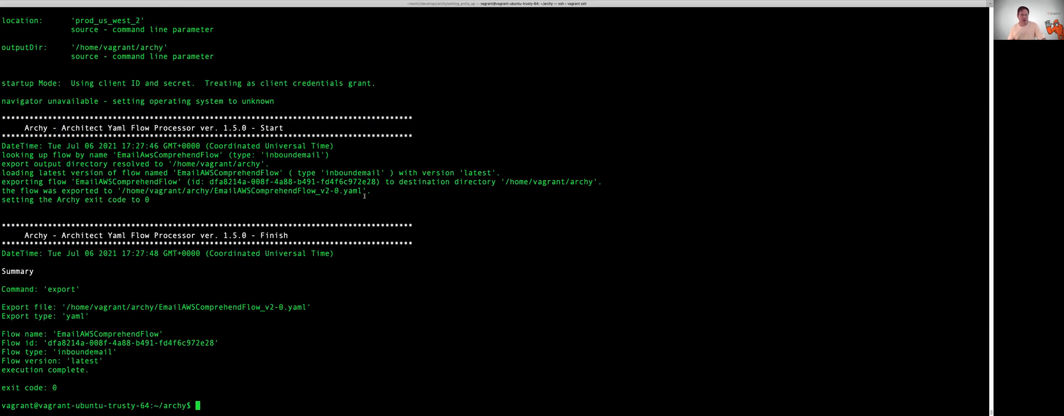
pyautogui.moveTo(364, 200)
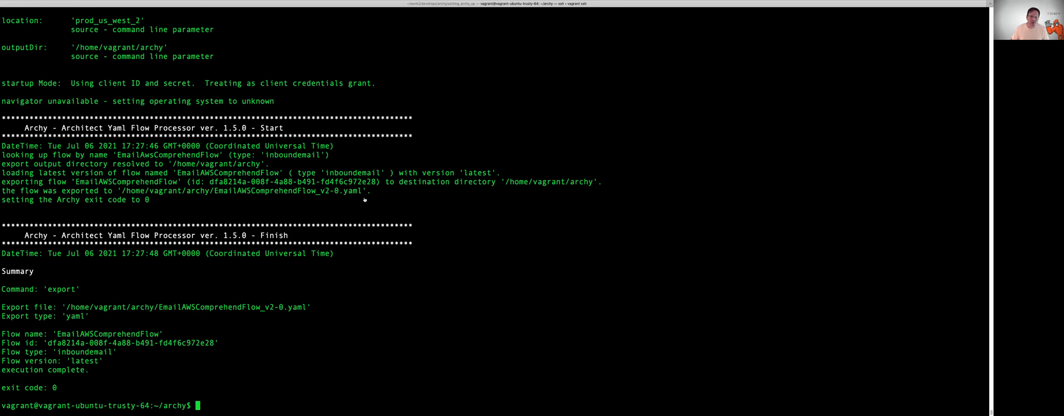